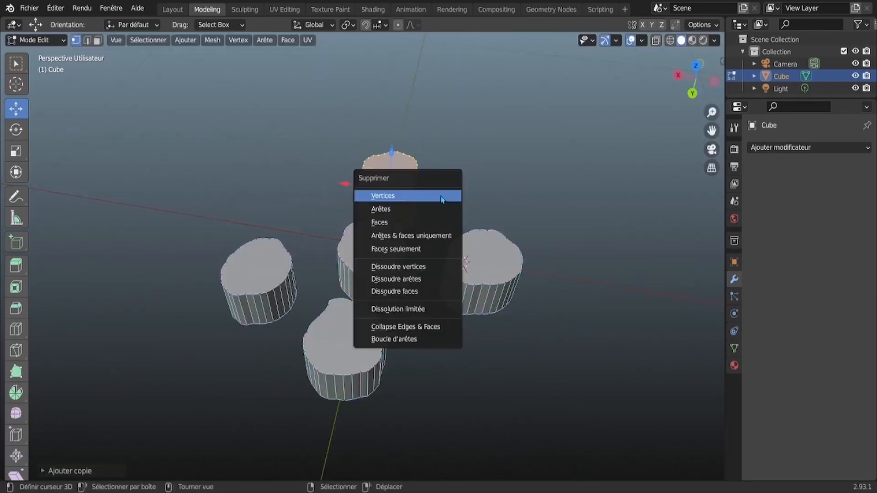
- Delete vertices and reshape the cube into seven irregular rock pads with loop cuts and randomized edges
{"action": "left_click", "coordinate": [383, 195]}
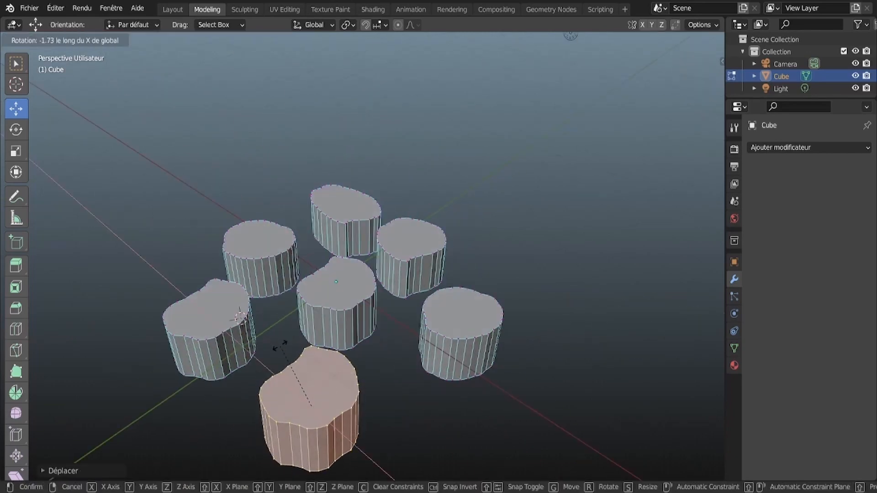
{"action": "left_click", "coordinate": [212, 39]}
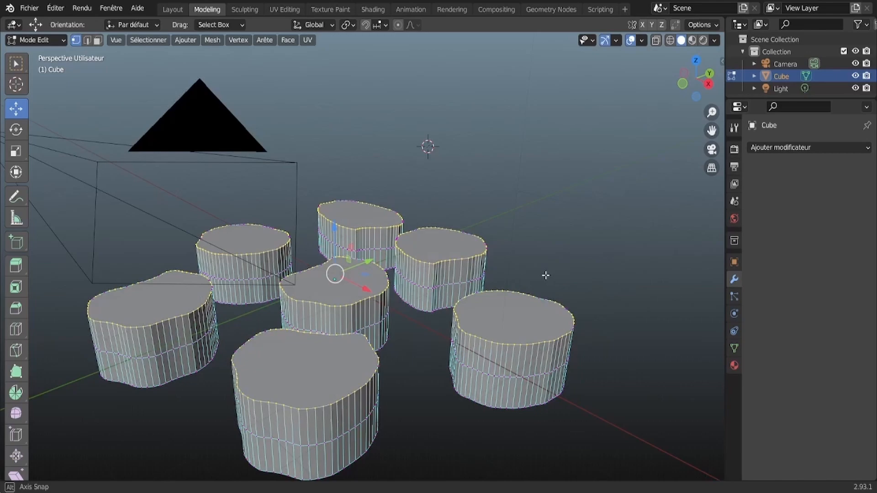
{"action": "left_click", "coordinate": [264, 41]}
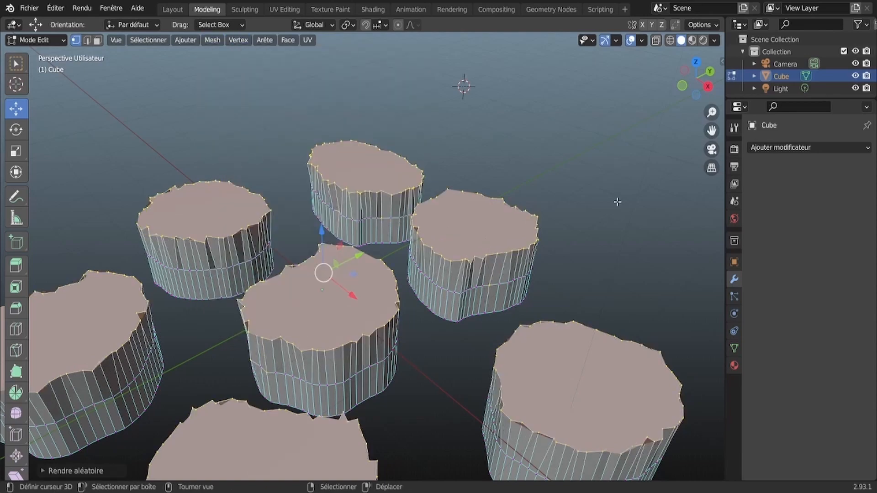
{"action": "left_click", "coordinate": [185, 40]}
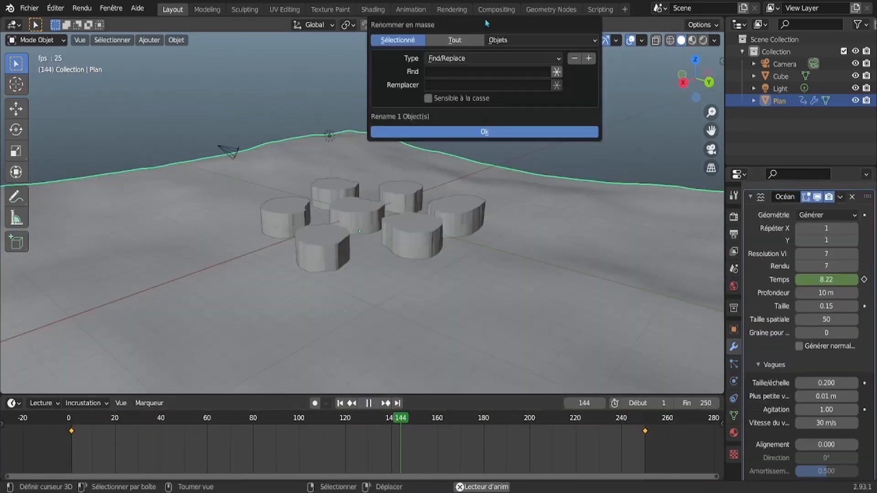
- Add an Ocean-modified plane around the pads and keyframe its Time value
{"action": "left_click", "coordinate": [372, 10]}
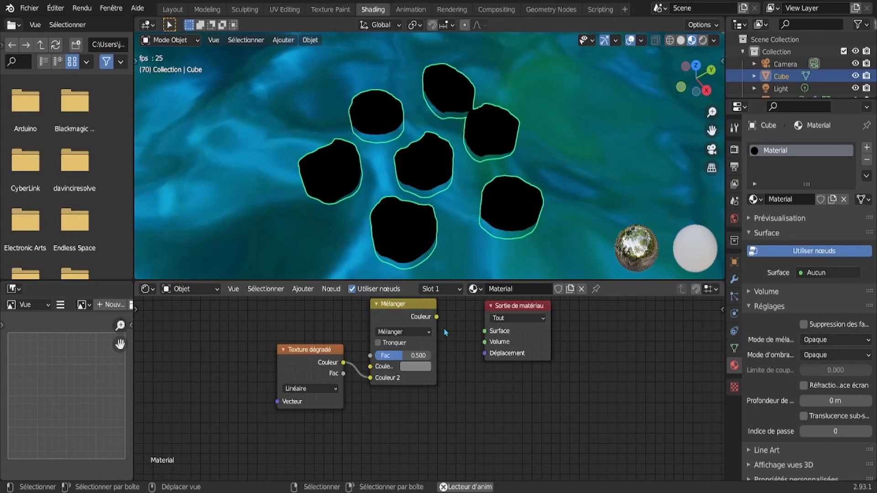
- Build the rock material from a Quadratic Sphere gradient mixing dark grey into green
{"action": "left_click", "coordinate": [415, 378]}
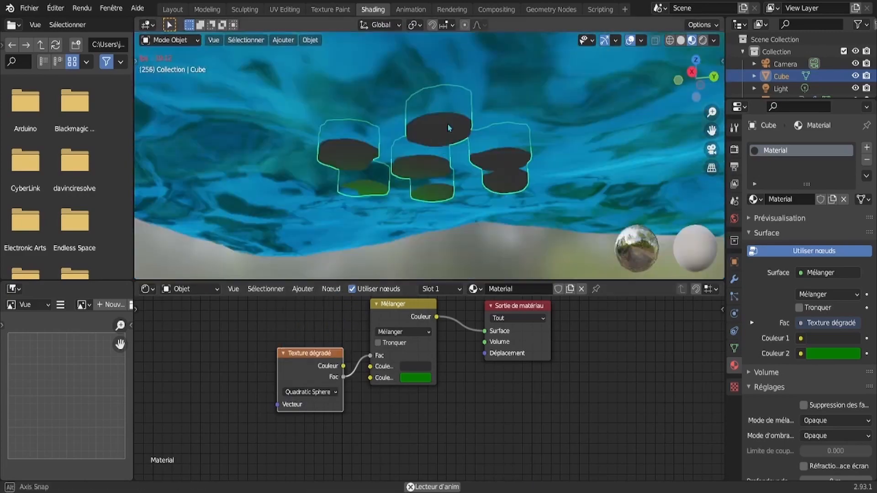
{"action": "left_click", "coordinate": [415, 378]}
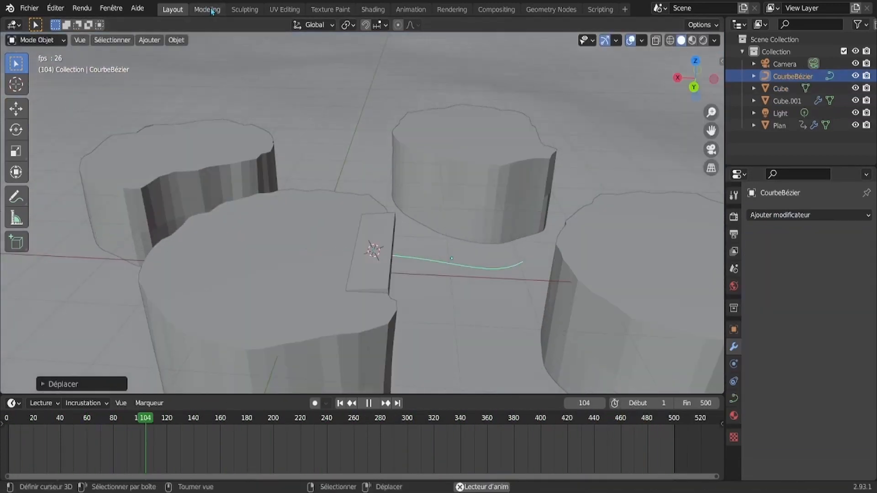
- Array a flattened plank cube along a Bezier curve between two rock pads
{"action": "left_click", "coordinate": [206, 10]}
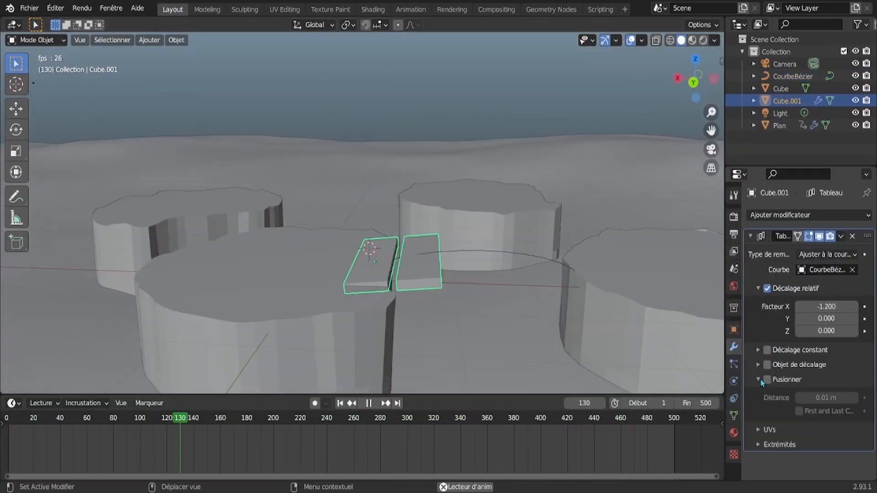
{"action": "left_click", "coordinate": [206, 9]}
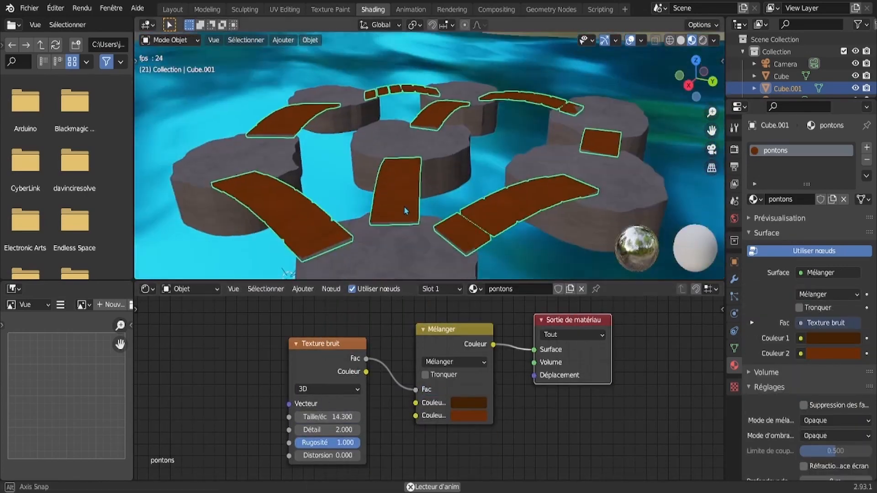
- Duplicate the bridges and give the planks a noise-textured mix of two browns
{"action": "left_click", "coordinate": [171, 9]}
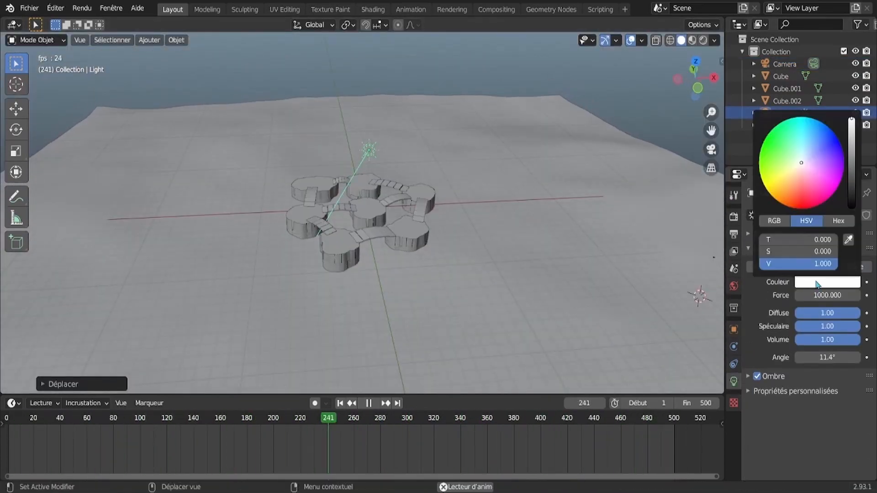
- Set the point light to white at 1000 W and preview the lit scene
{"action": "left_click", "coordinate": [373, 9]}
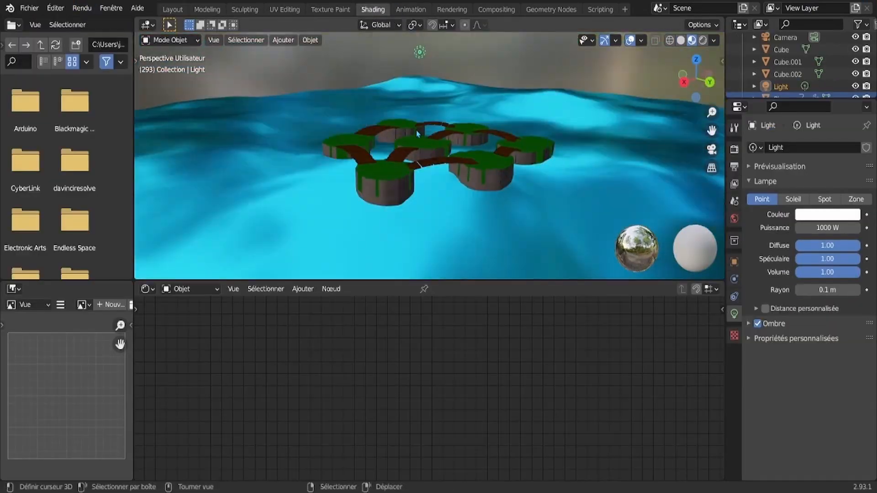